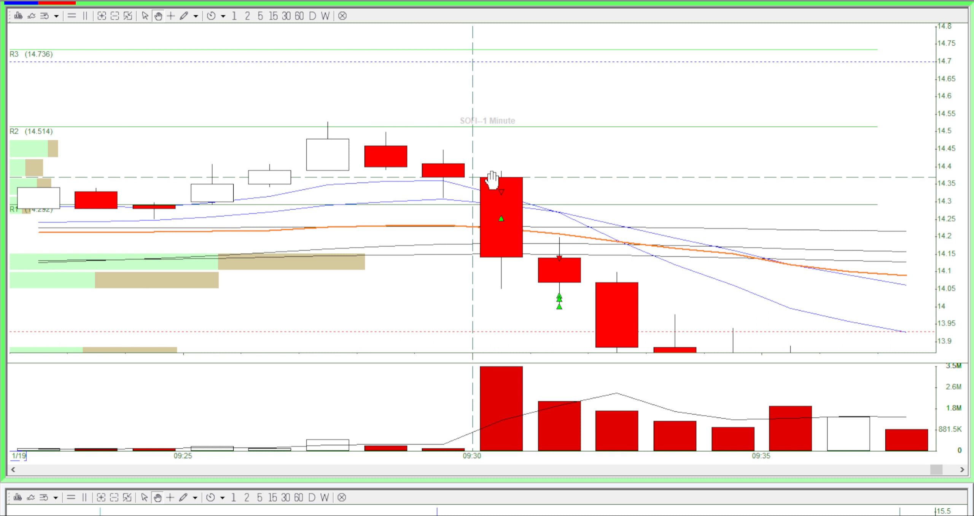
mouse_move(670, 176)
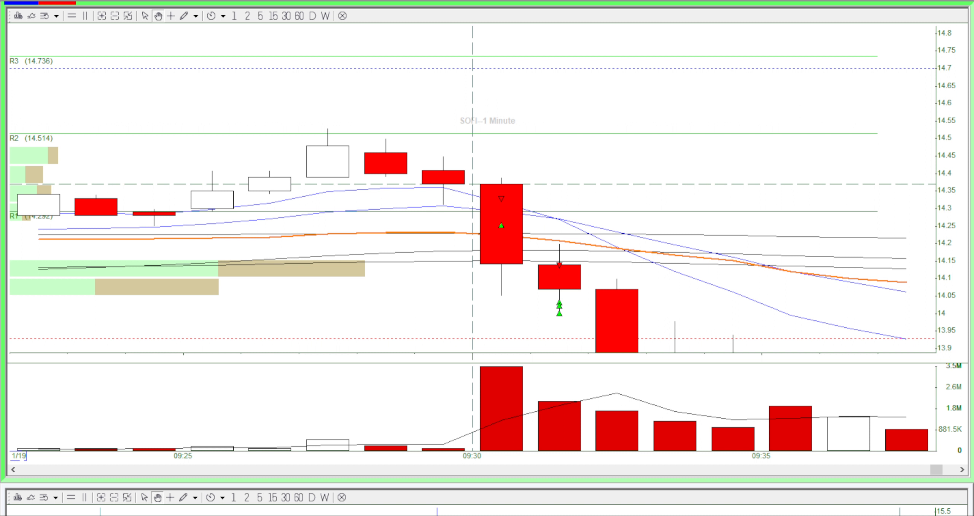
mouse_move(813, 257)
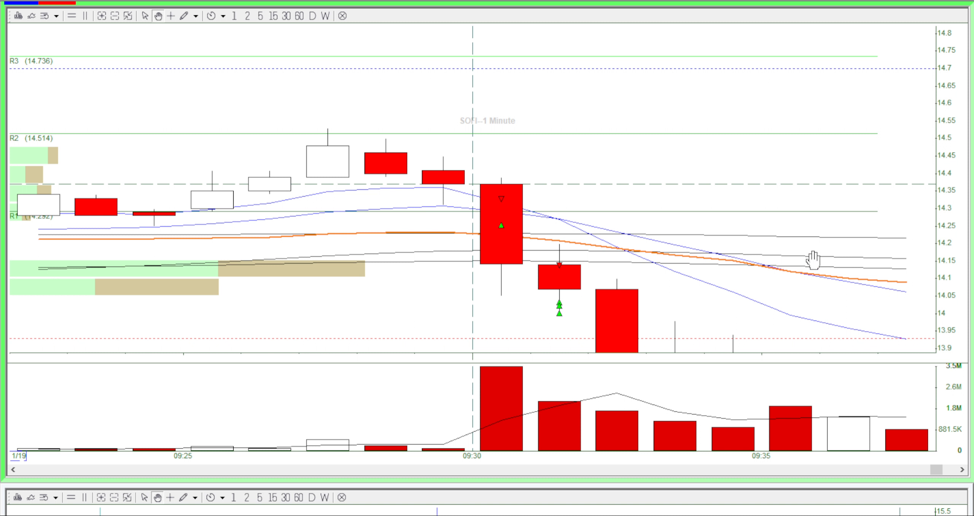
mouse_move(530, 195)
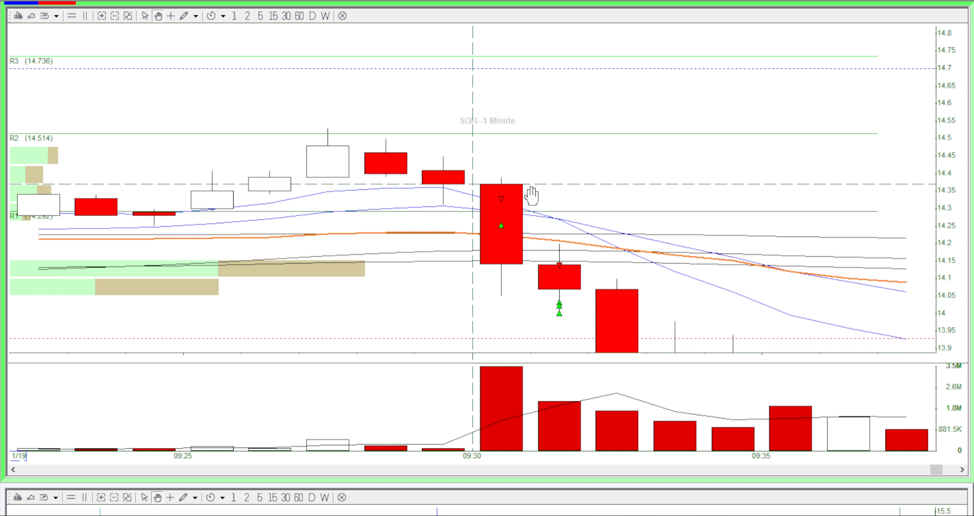
mouse_move(621, 211)
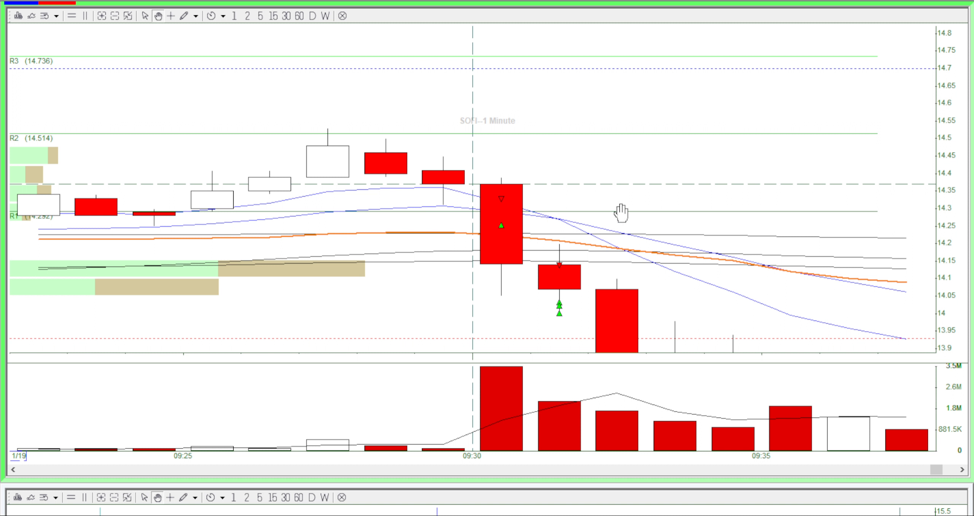
mouse_move(502, 180)
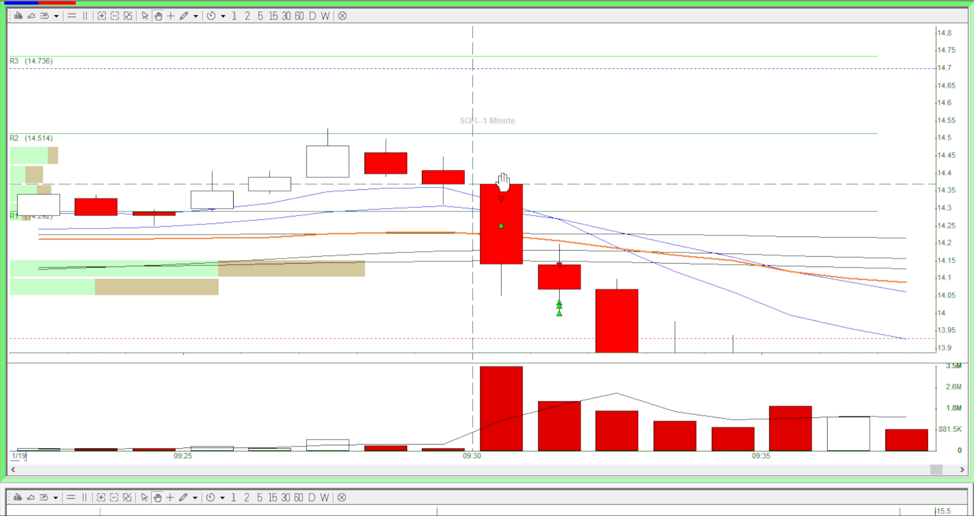
mouse_move(501, 210)
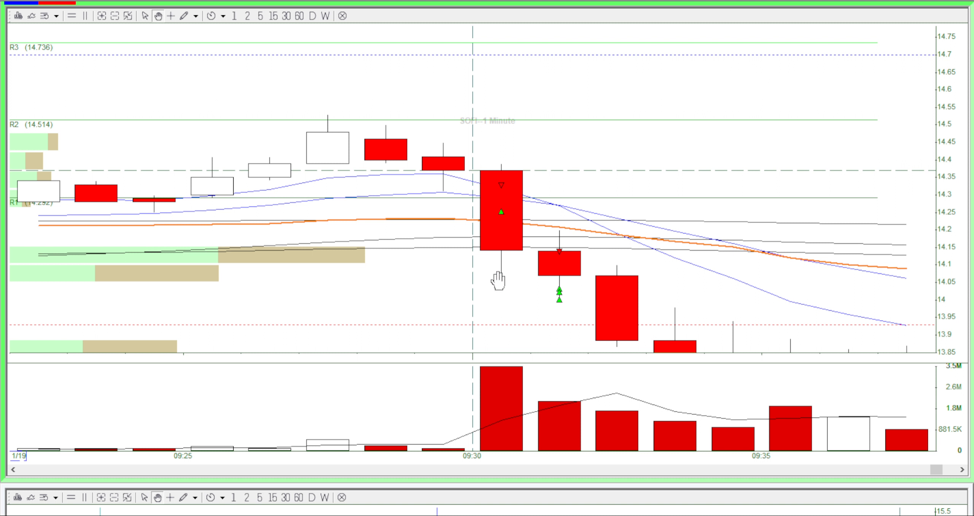
mouse_move(530, 208)
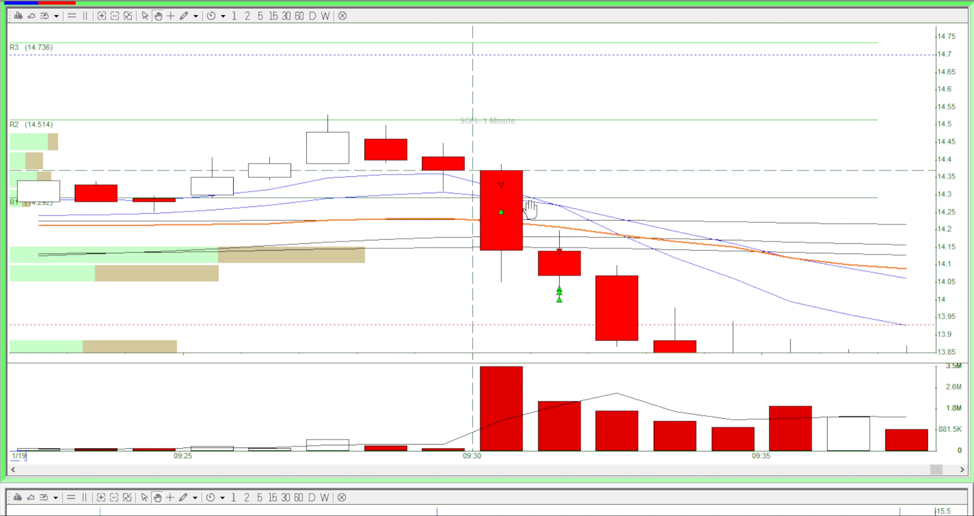